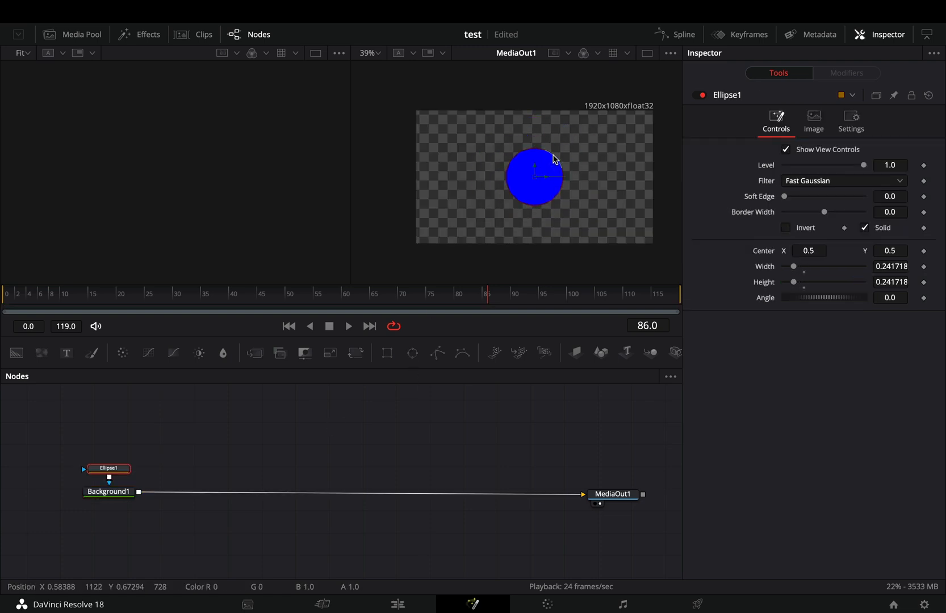
# Step: Route Background1 through a Transform whose Center follows a path ending at the right side, Displacement 1.0
pyautogui.click(355, 353)
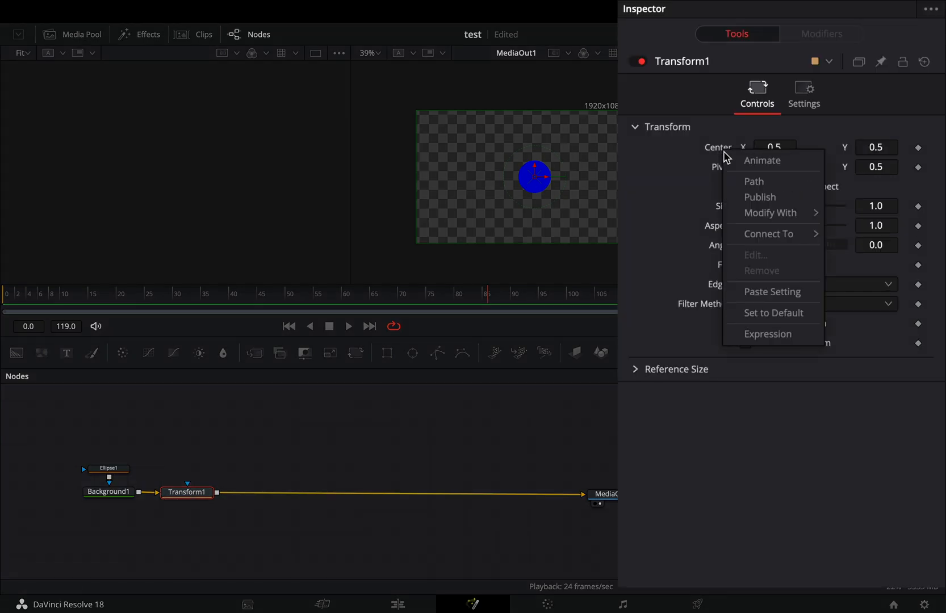
pyautogui.click(762, 160)
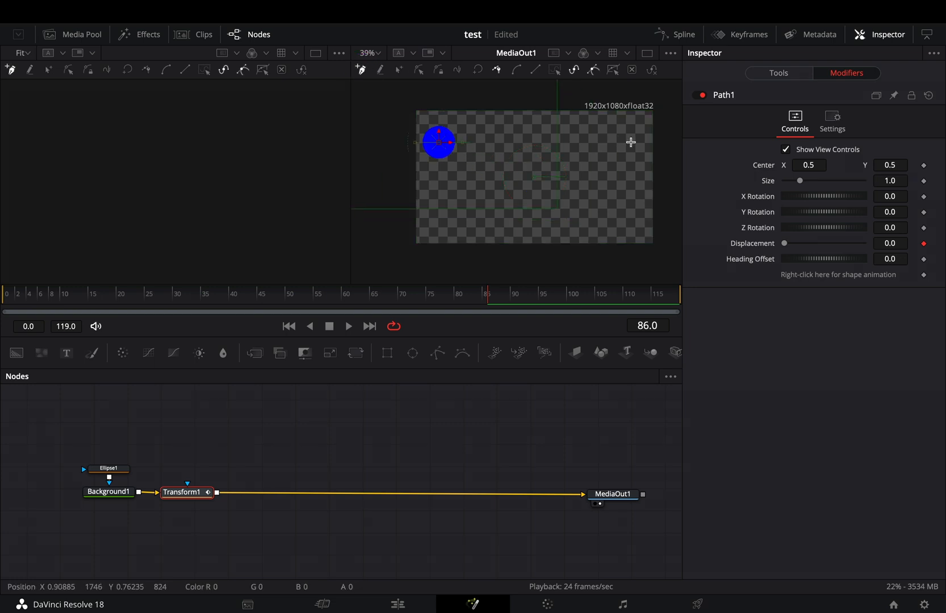
pyautogui.click(556, 70)
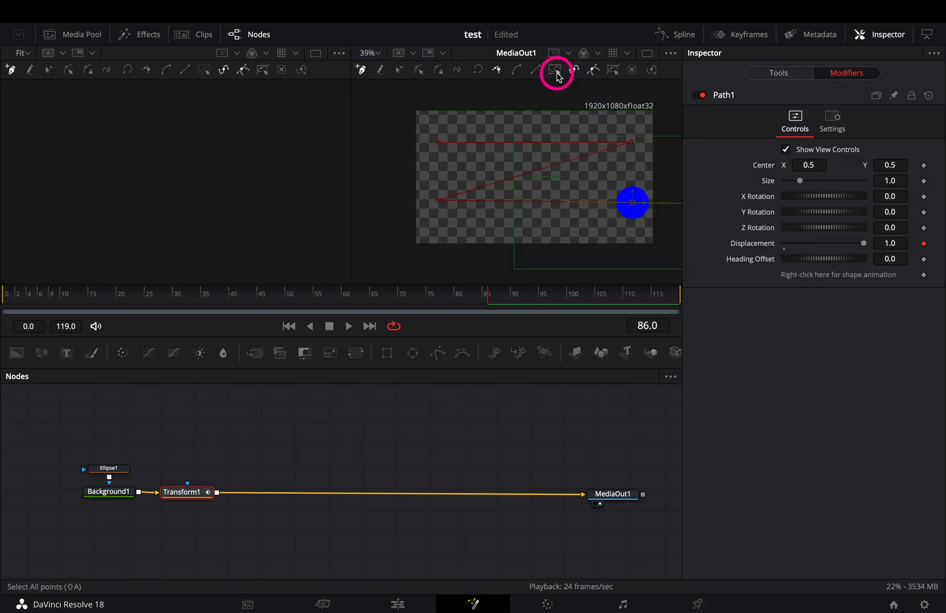
pyautogui.click(513, 69)
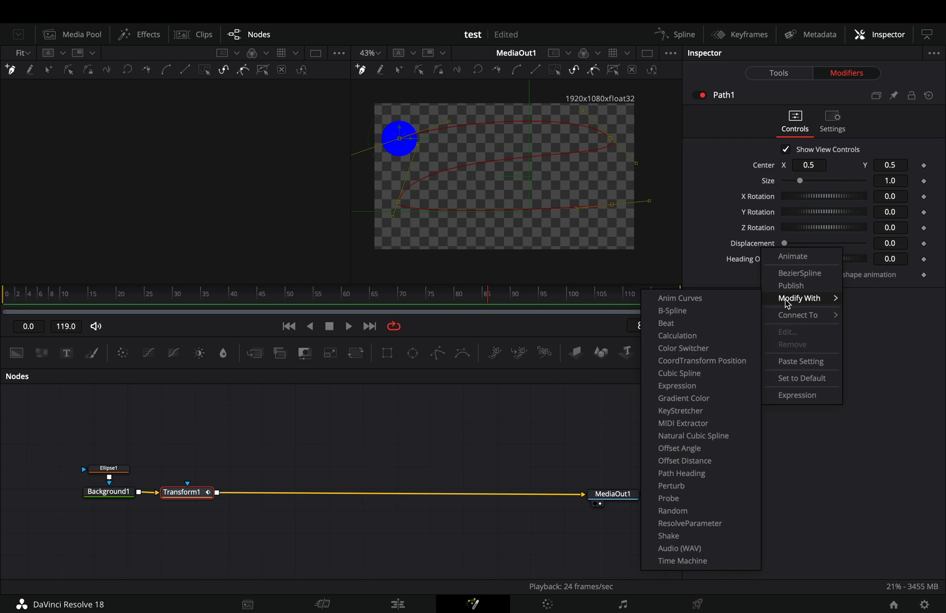
# Step: Modify Displacement with Anim Curves sourced from comp duration using an In/Out easing curve
pyautogui.click(679, 297)
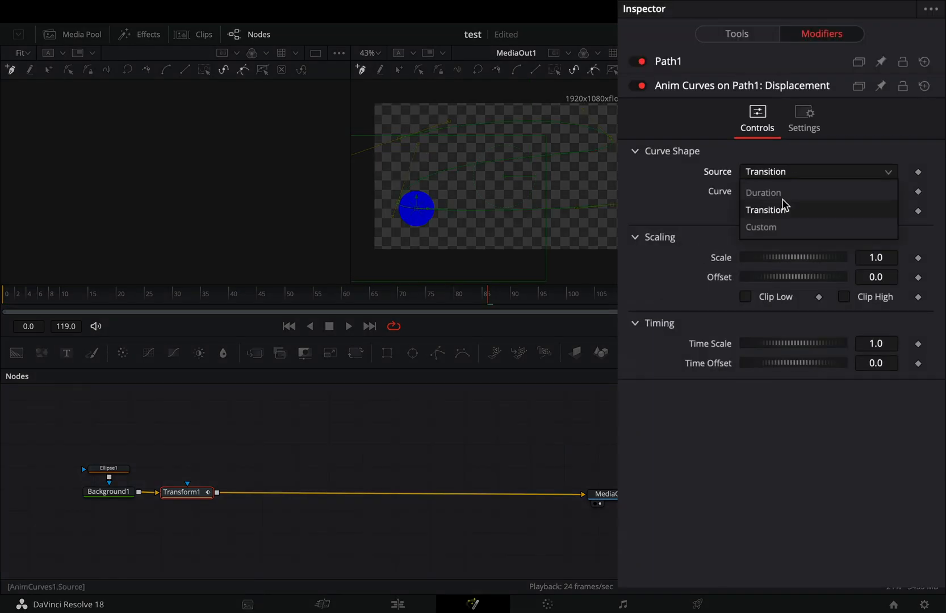
pyautogui.click(761, 193)
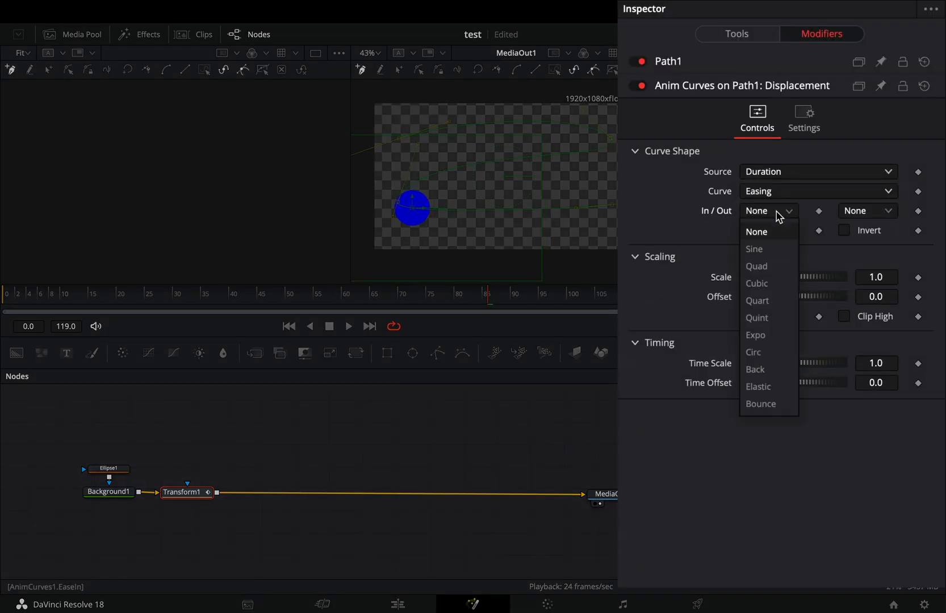
pyautogui.click(755, 250)
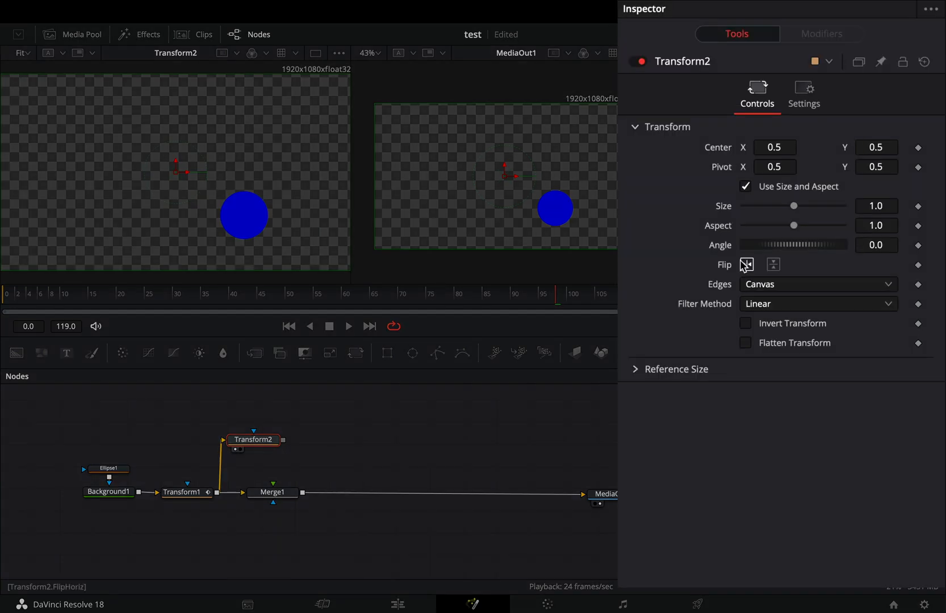
# Step: Mirror Transform2 horizontally into Merge1 and feed the rectangle-masked red Background2 into Merge2
pyautogui.click(774, 264)
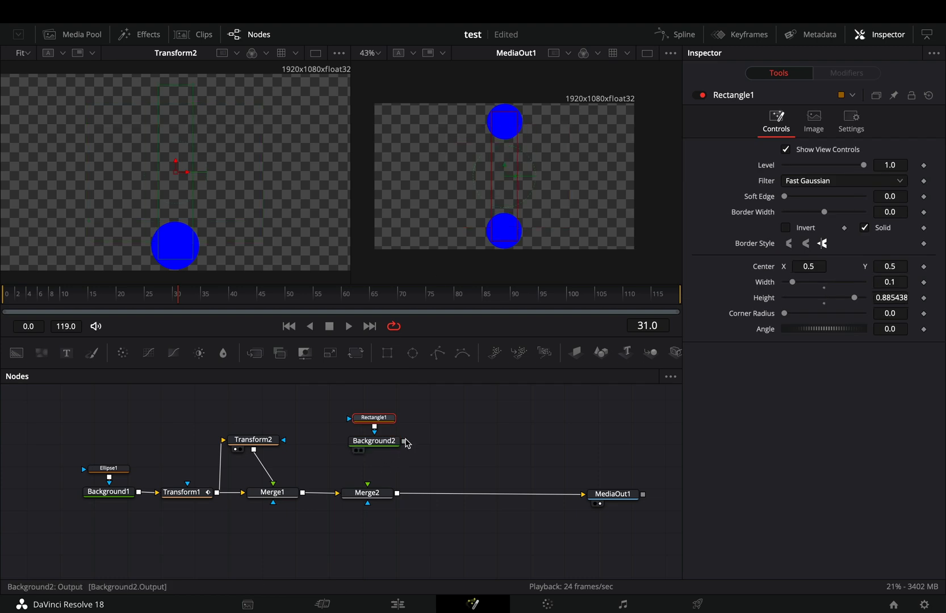
pyautogui.click(366, 493)
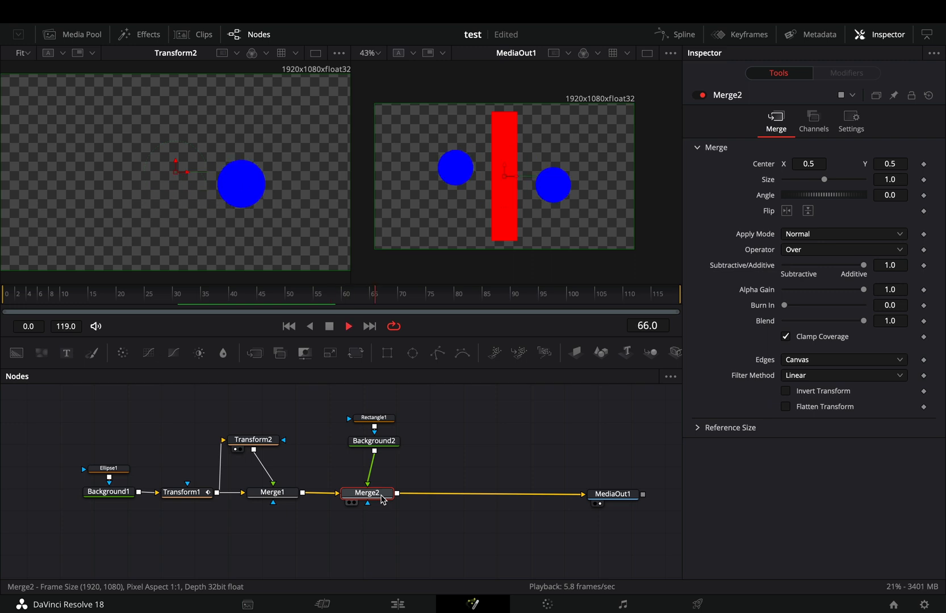
pyautogui.write('ga')
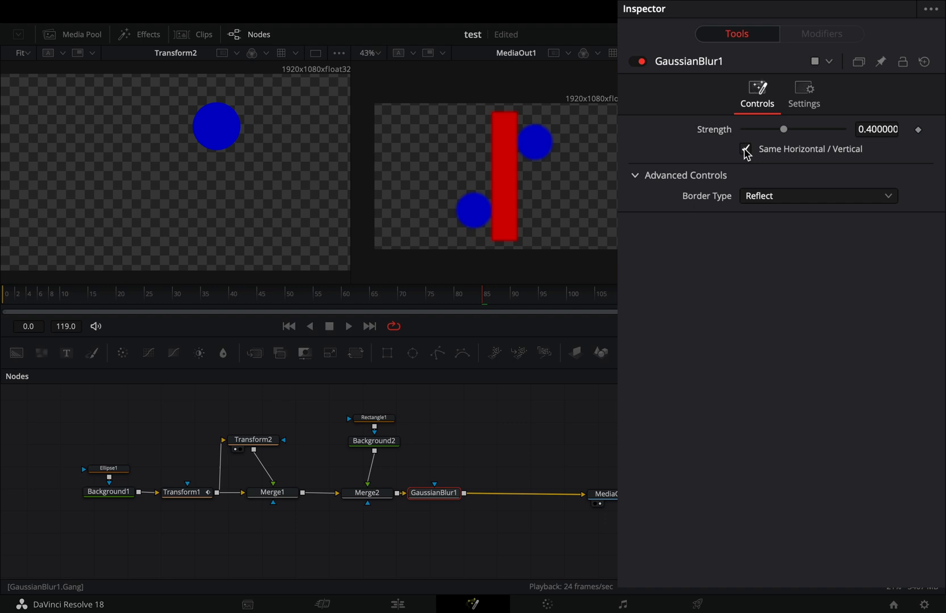
# Step: Blur H 1.0 / V 0.4 with unlinked axes, then add Matte Control with thresholds about 0.289/0.328
pyautogui.click(746, 149)
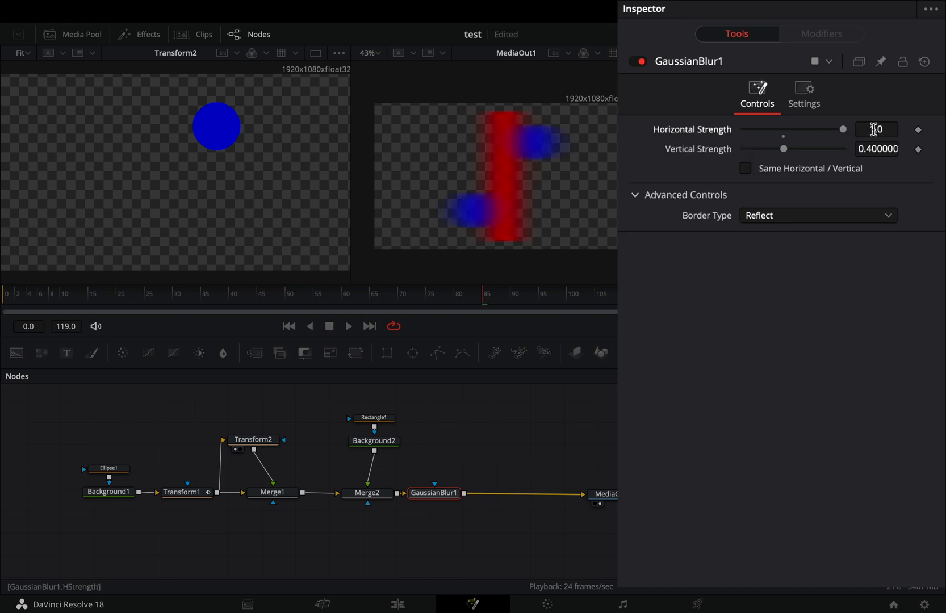
pyautogui.write('matt')
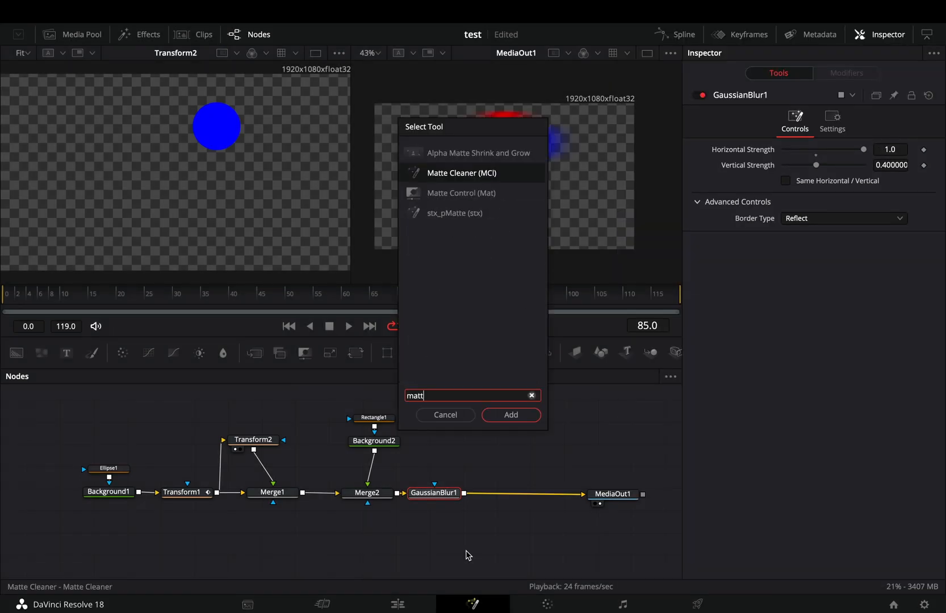
pyautogui.click(511, 414)
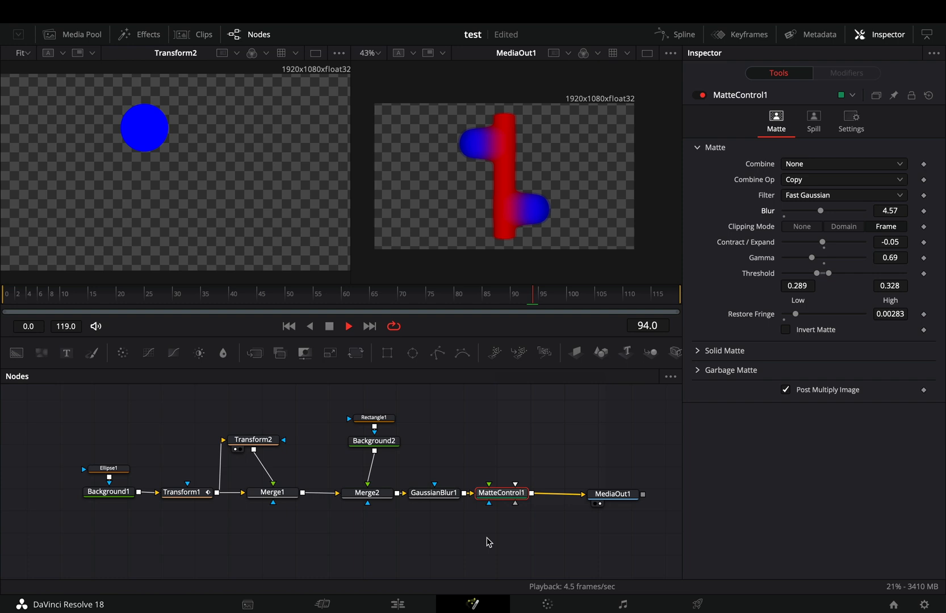
pyautogui.click(324, 293)
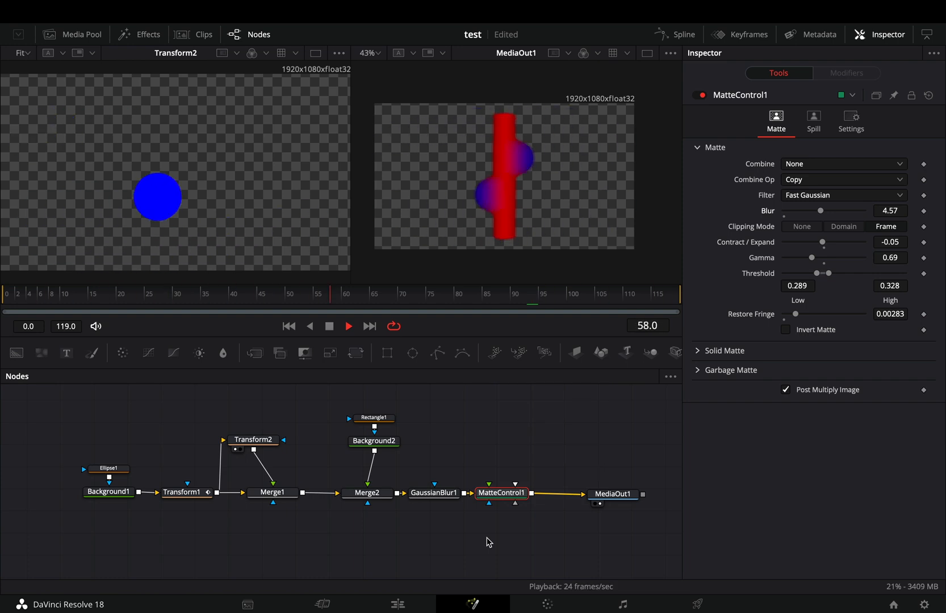